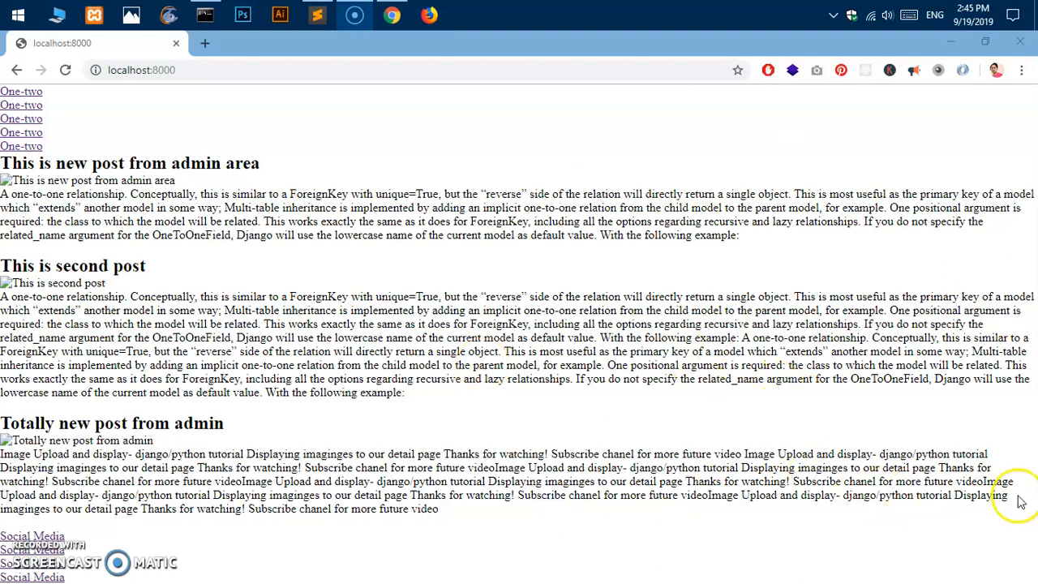
Step: Leave the browser inspector and browse the demo1 project folders in the editor sidebar
key("ctrl+a")
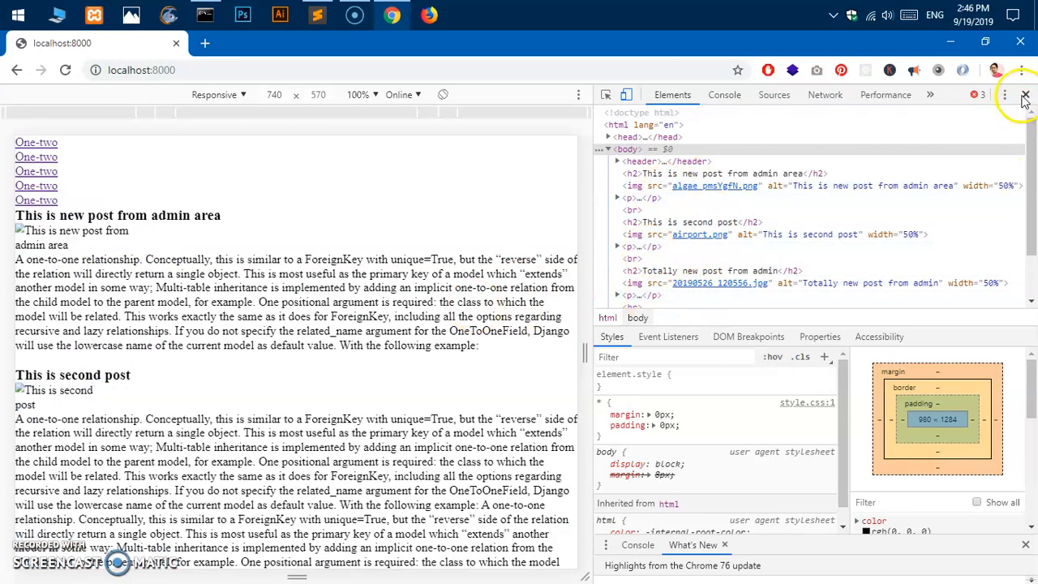
left_click(1025, 94)
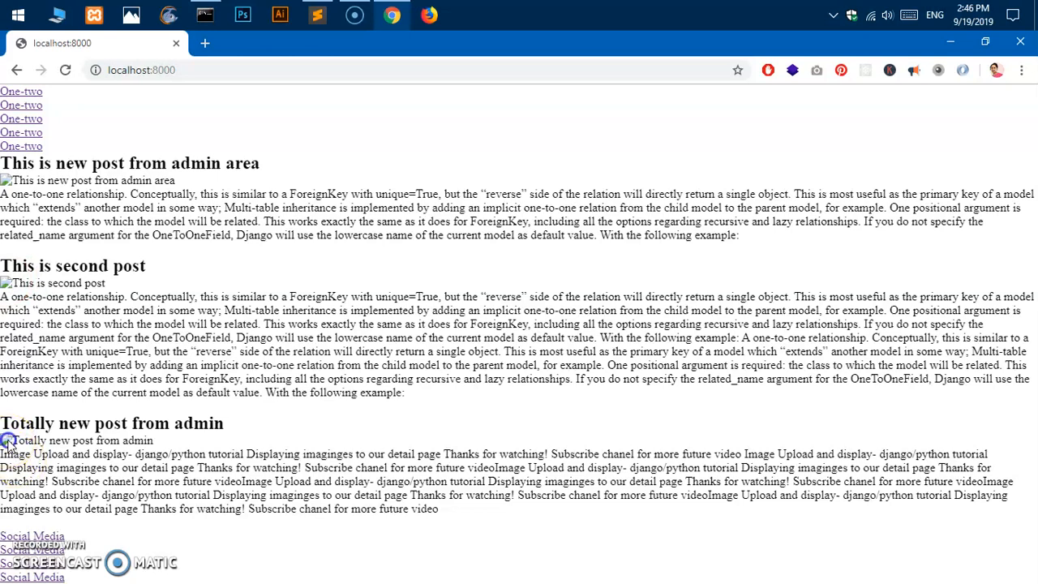
mouse_move(376, 412)
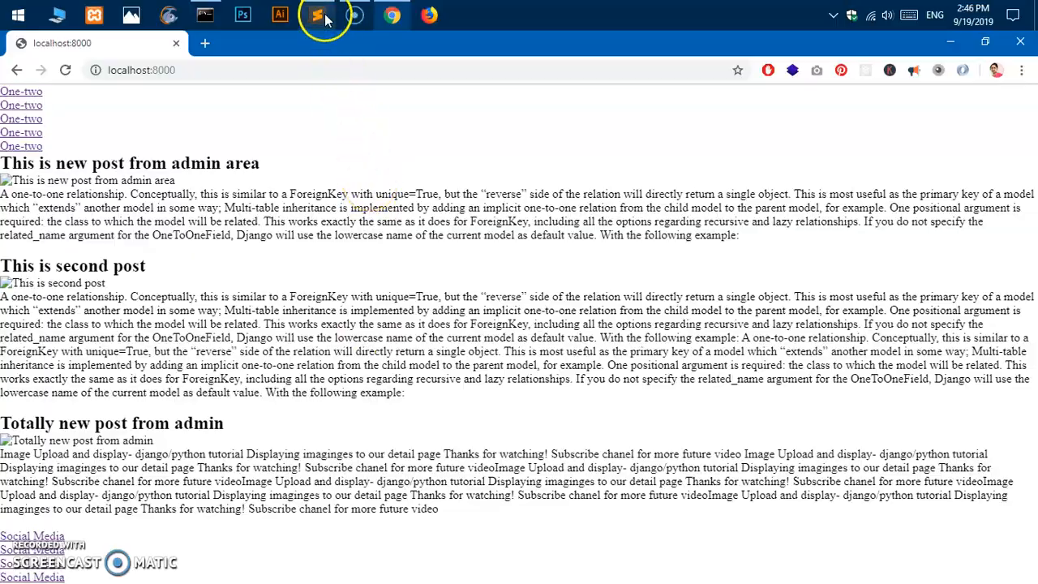
left_click(317, 15)
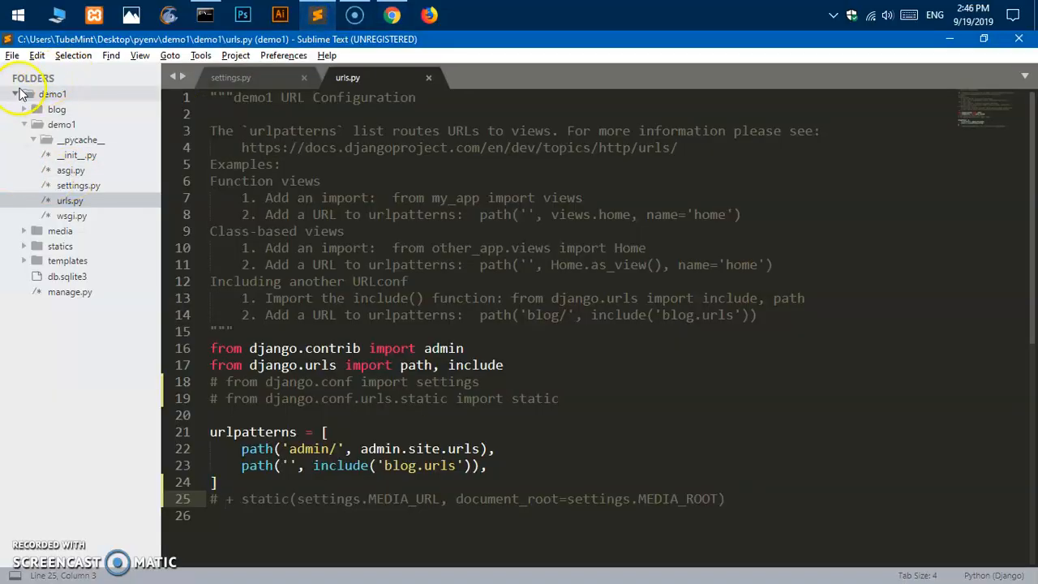
left_click(15, 93)
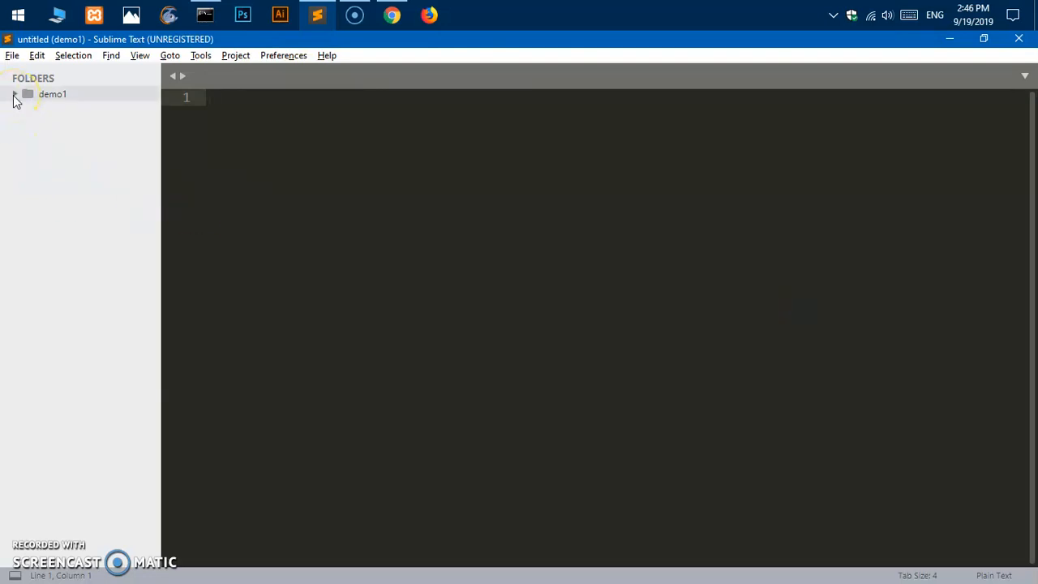
left_click(14, 92)
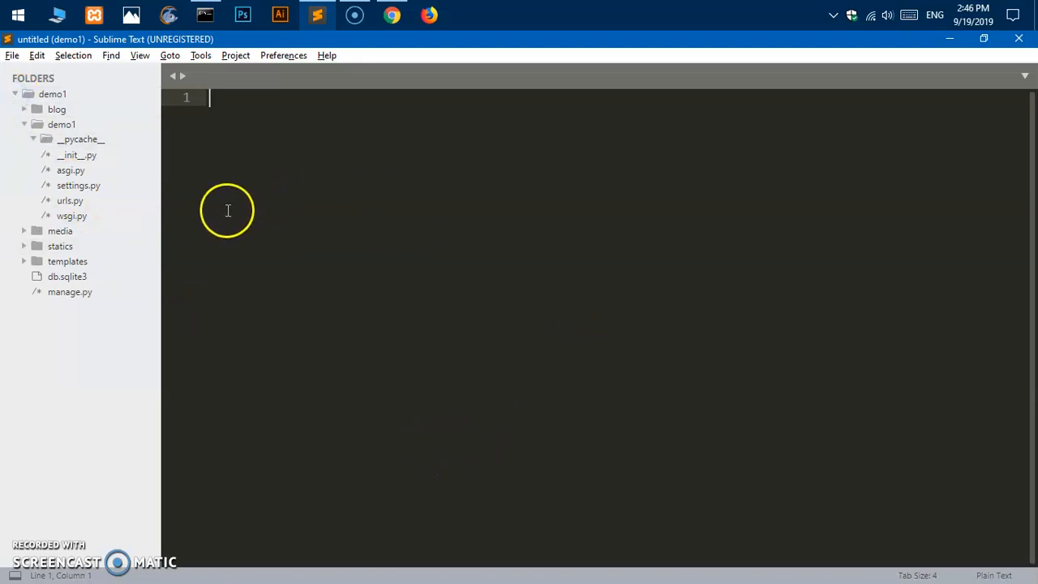
mouse_move(133, 179)
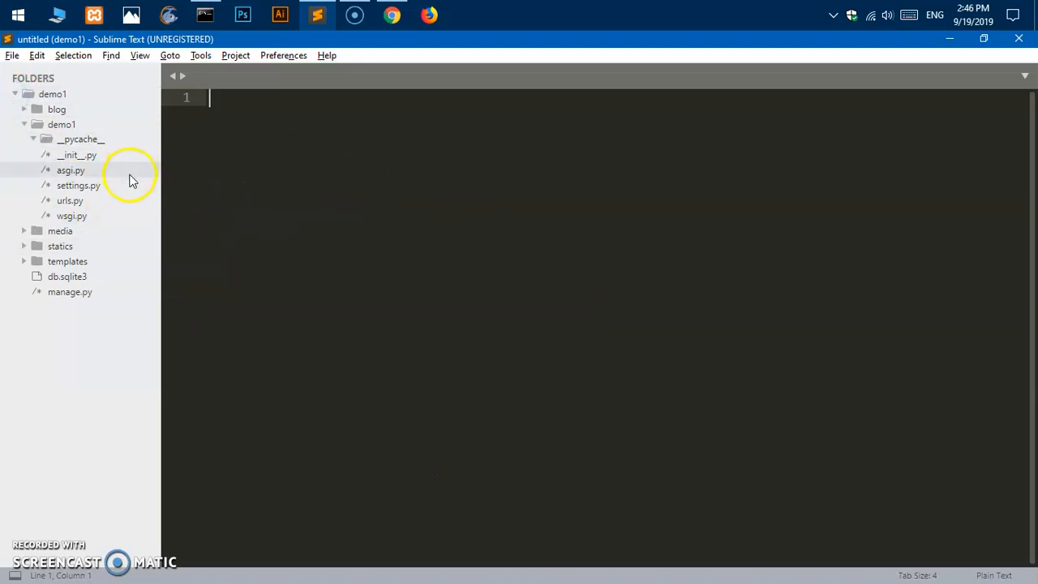
mouse_move(227, 182)
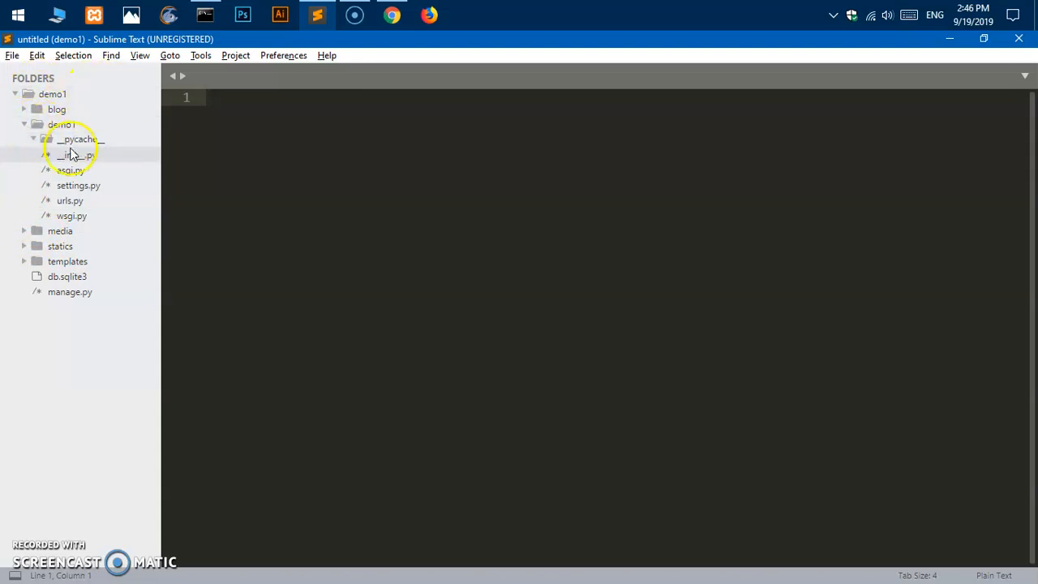
left_click(22, 123)
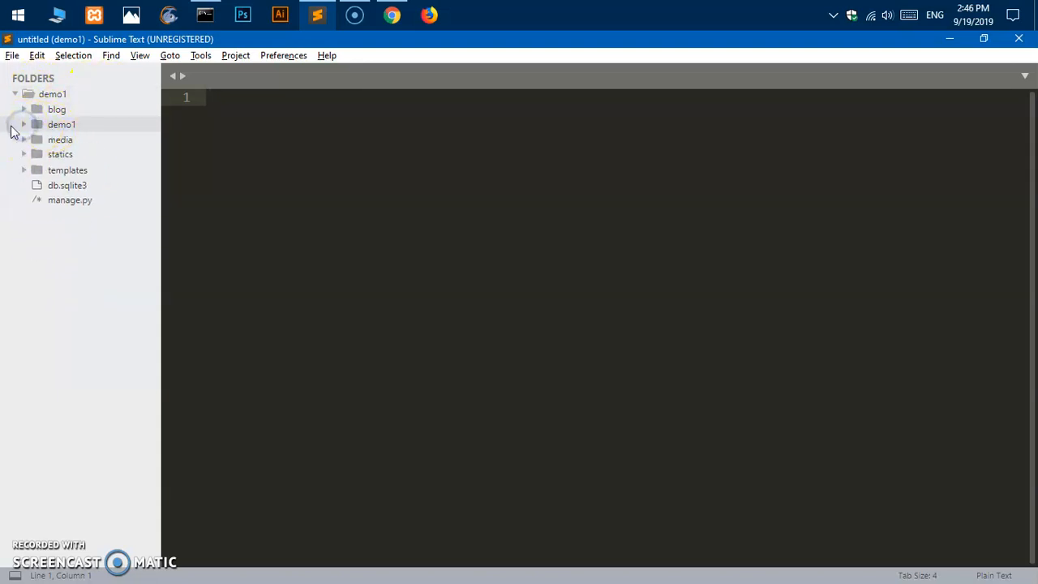
left_click(23, 123)
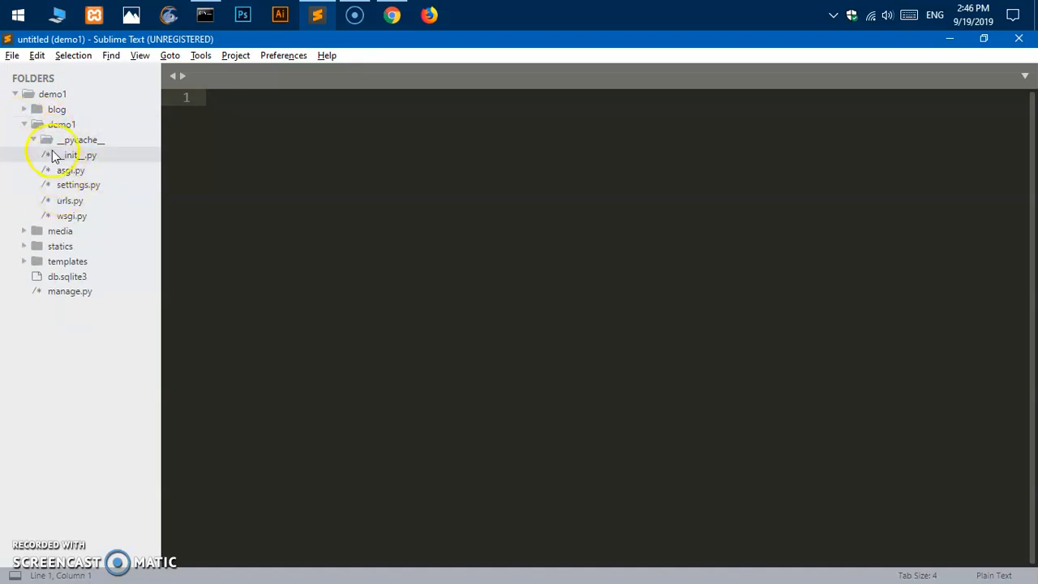
Step: Review urls.py, then expand templates and look at its base and index files
double_click(65, 202)
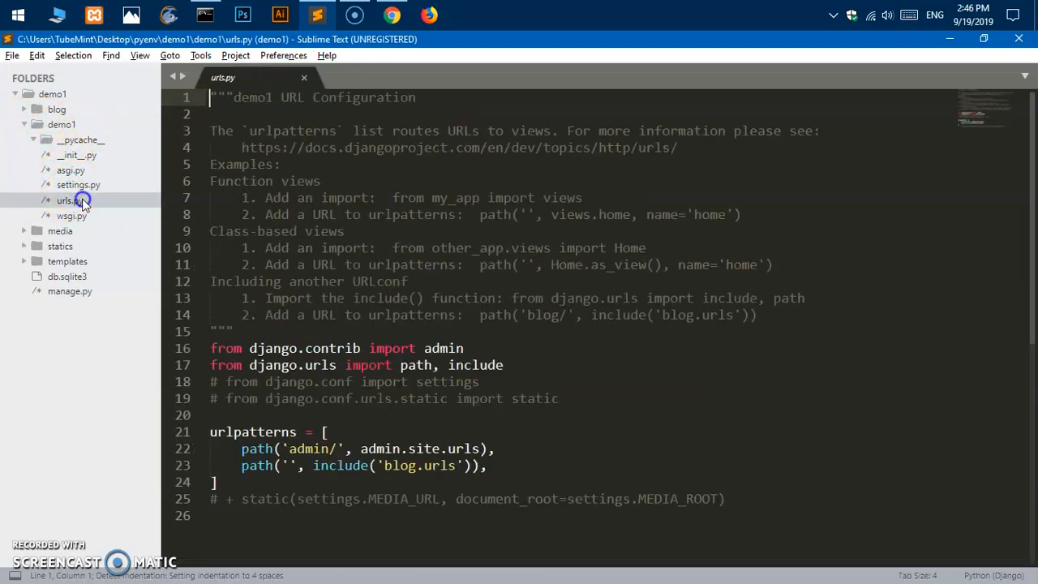
left_click(305, 78)
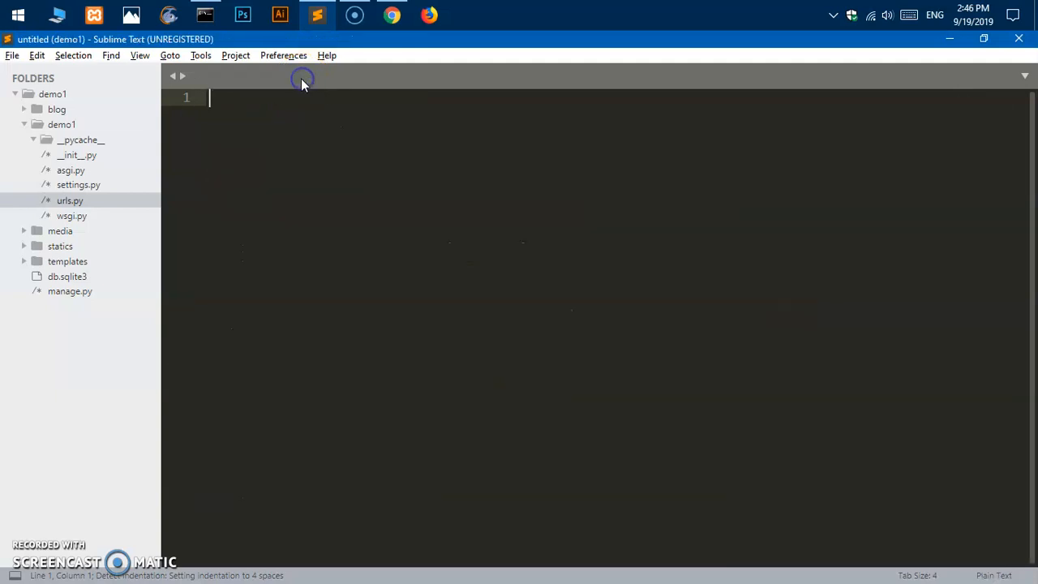
mouse_move(250, 316)
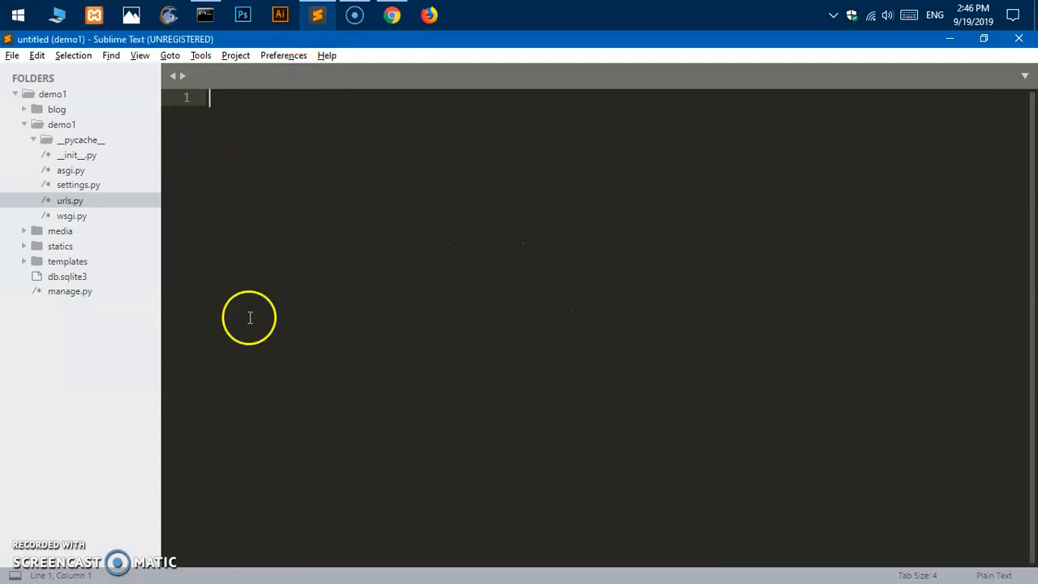
left_click(68, 261)
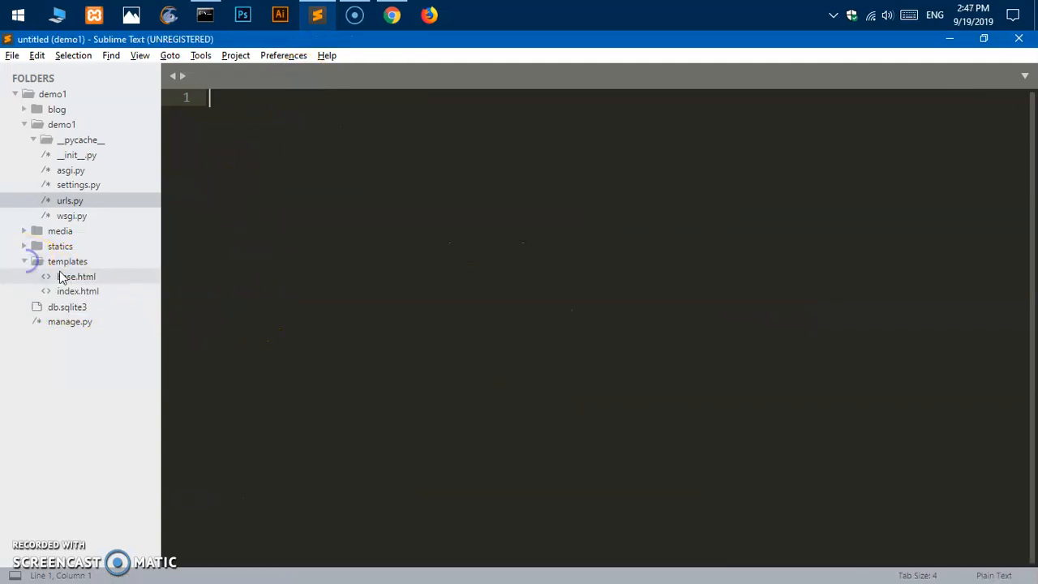
double_click(78, 292)
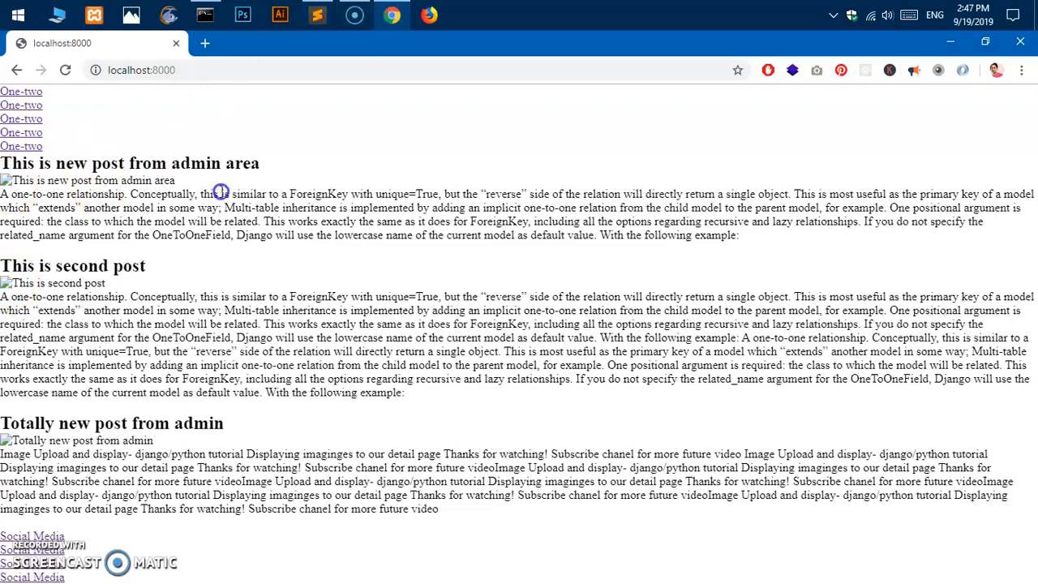
left_click(316, 15)
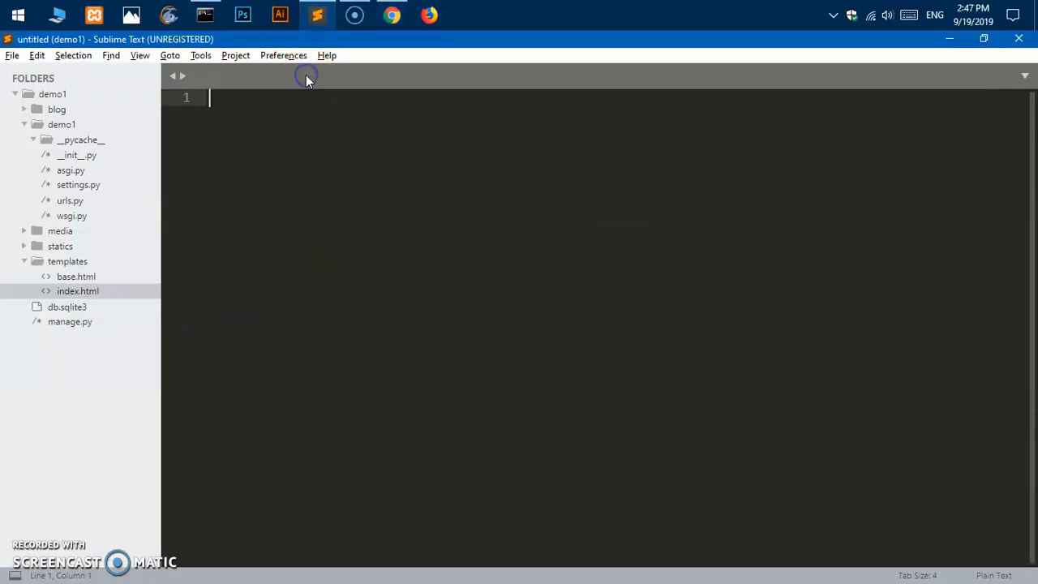
mouse_move(192, 214)
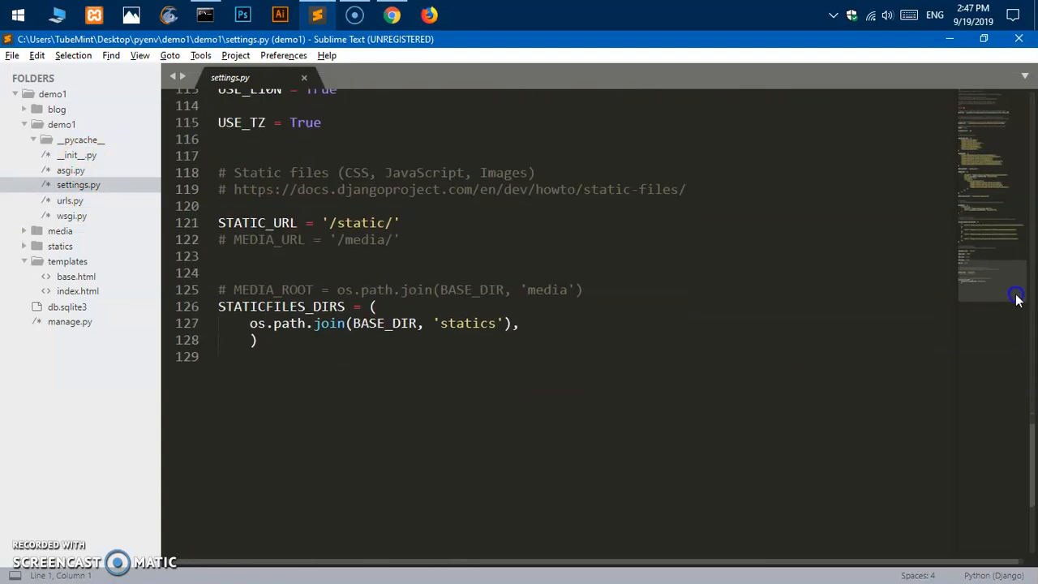
Step: Uncomment MEDIA_URL '/media/' and MEDIA_ROOT in settings.py and save the file
left_click(234, 240)
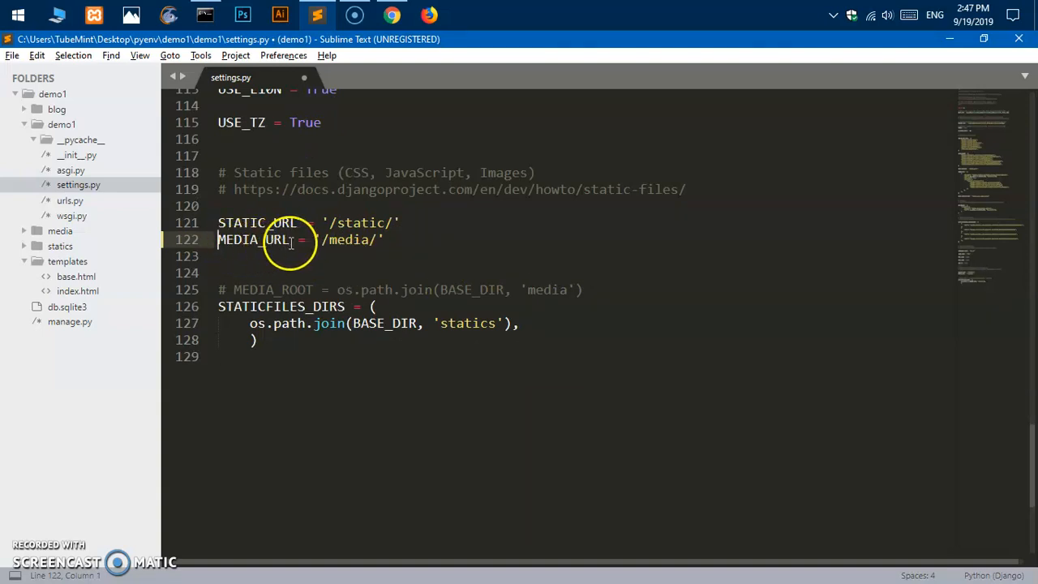
left_click(339, 240)
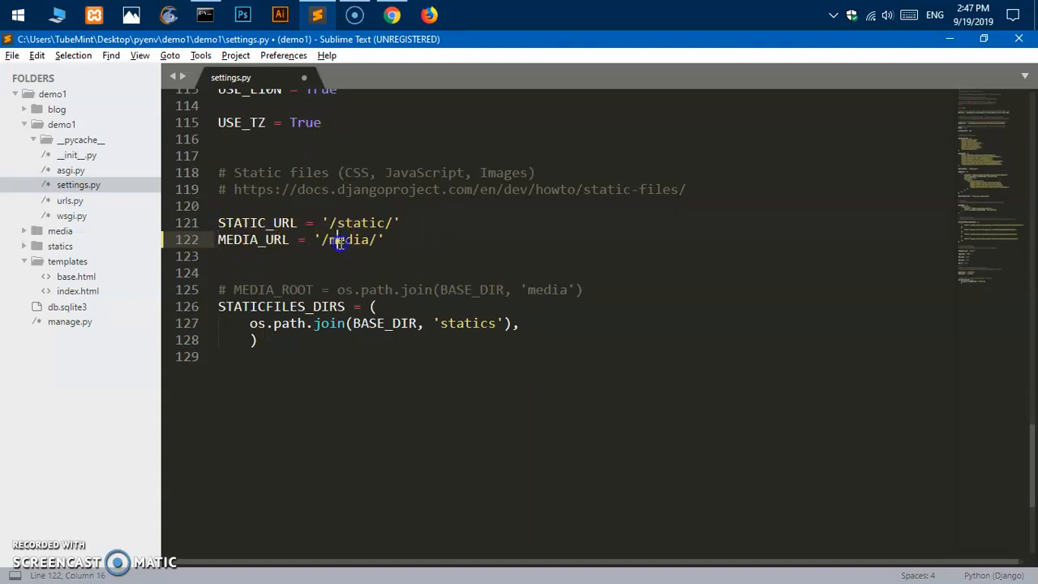
double_click(547, 289)
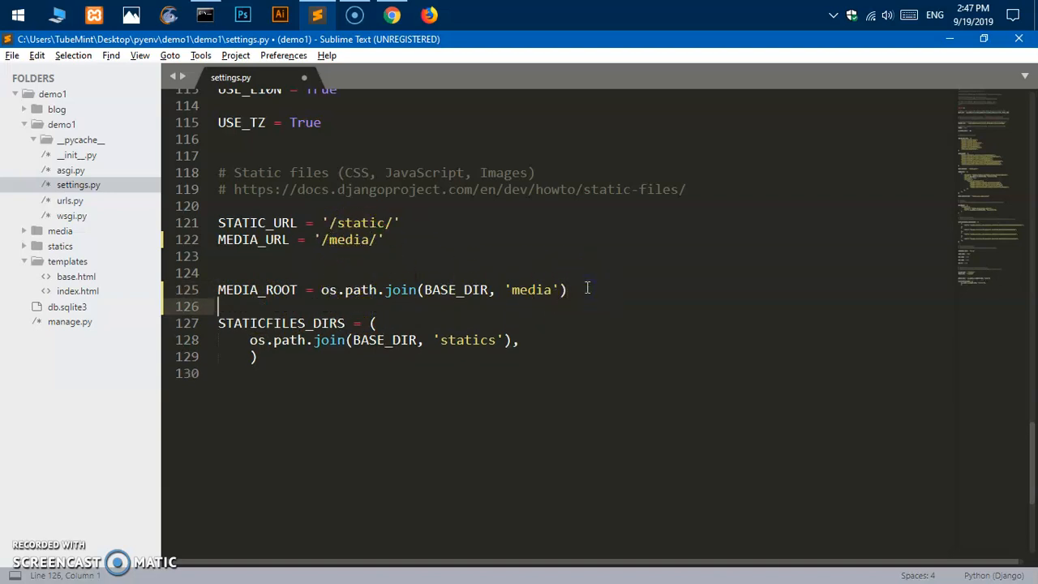
key("ctrl+s")
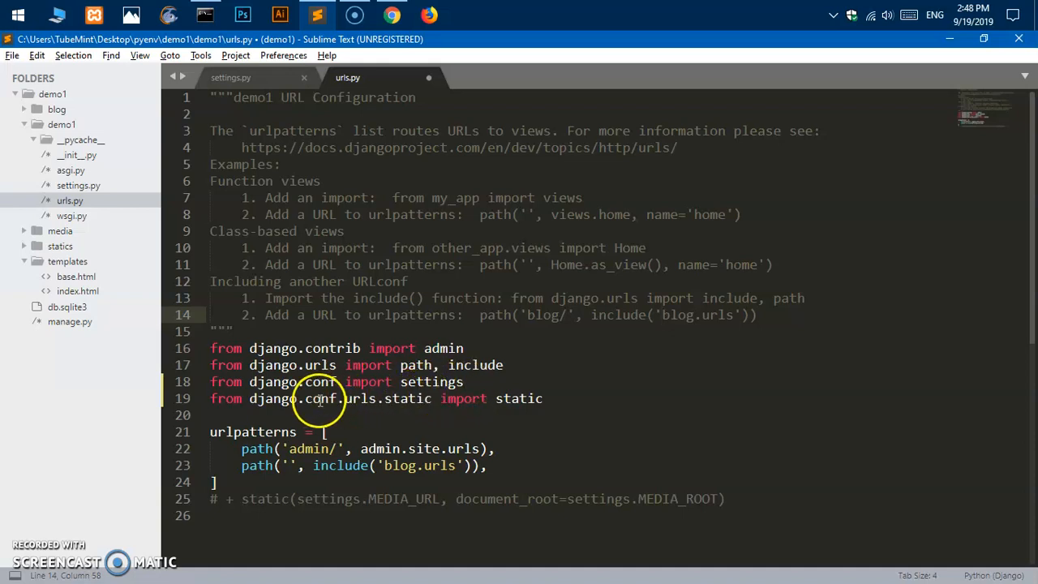
mouse_move(431, 412)
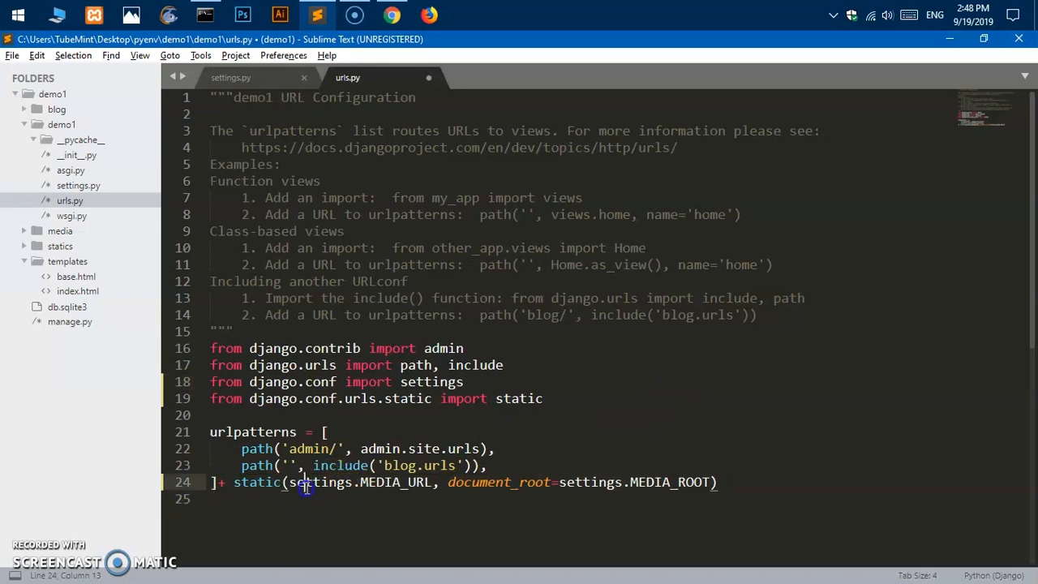
Step: Check MEDIA_URL in the static route against settings.py and save urls.py
left_click_drag(289, 482, 432, 482)
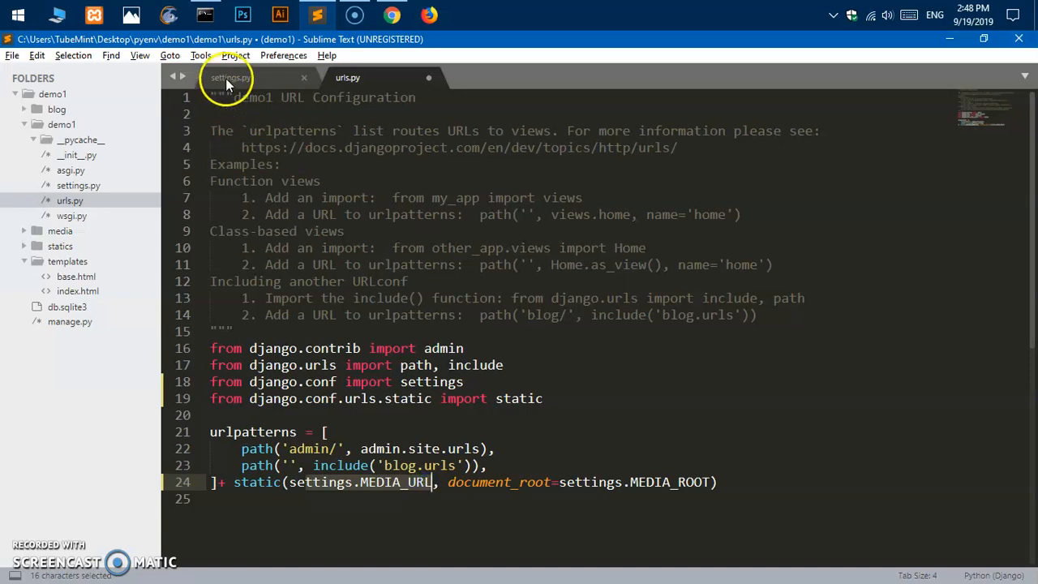
left_click(230, 78)
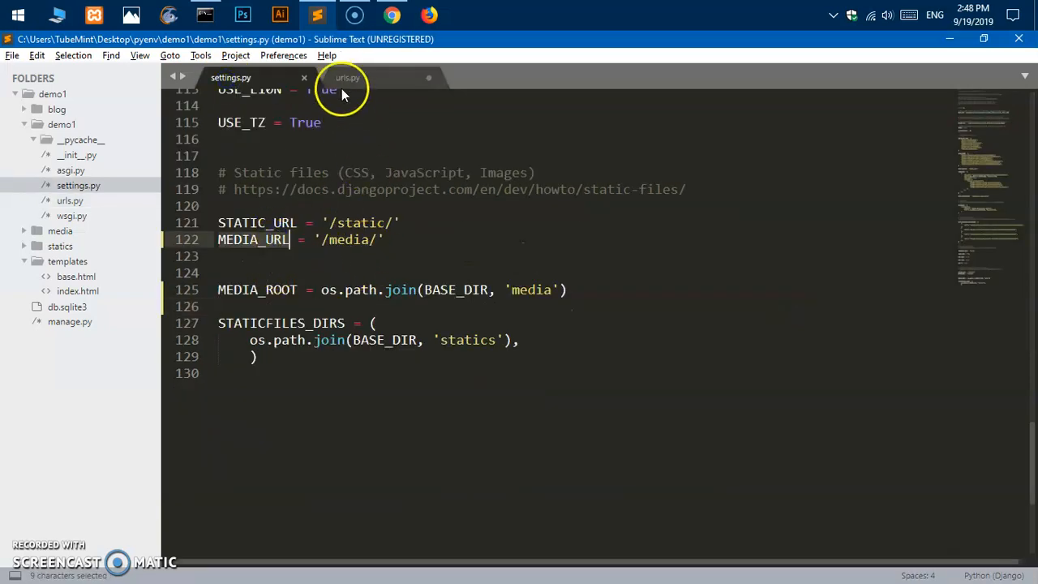
left_click(347, 77)
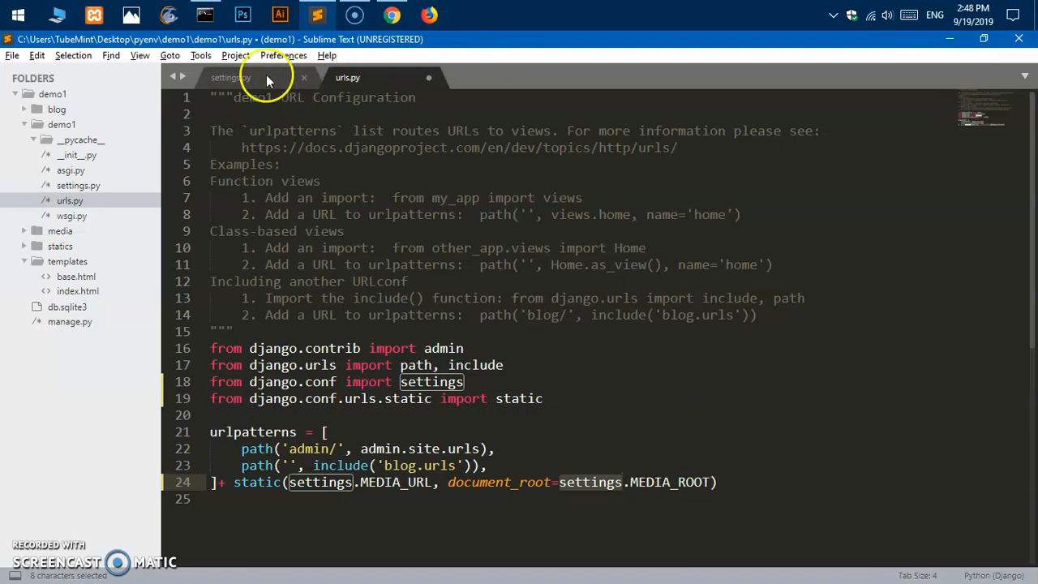
left_click(230, 78)
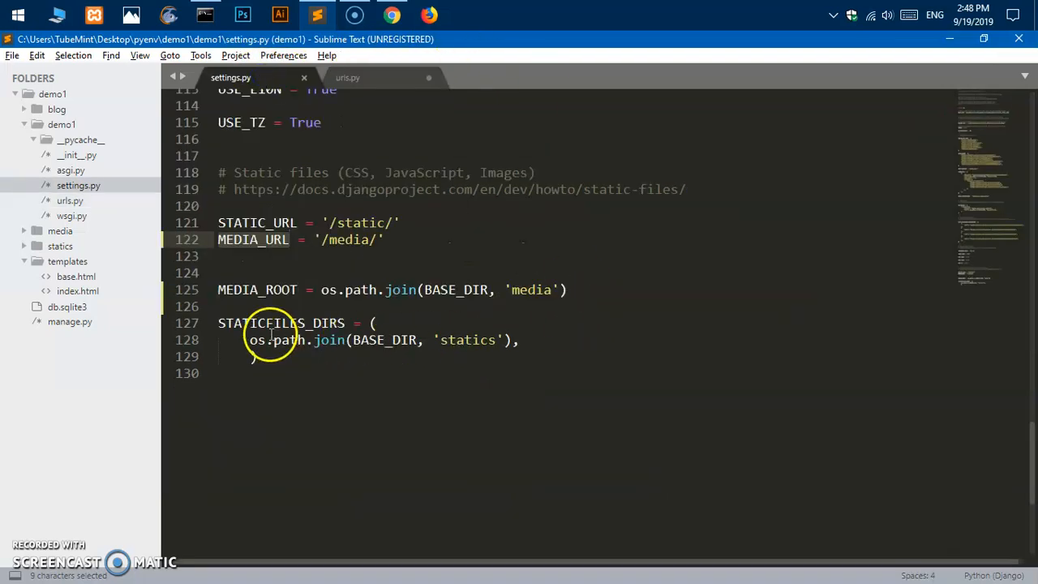
left_click(347, 78)
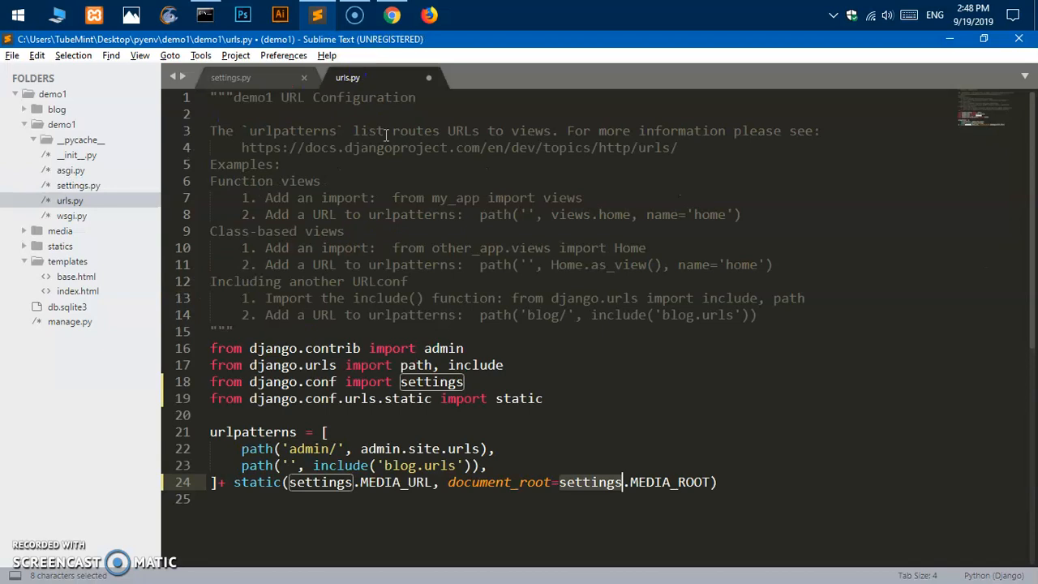
key("ctrl+s")
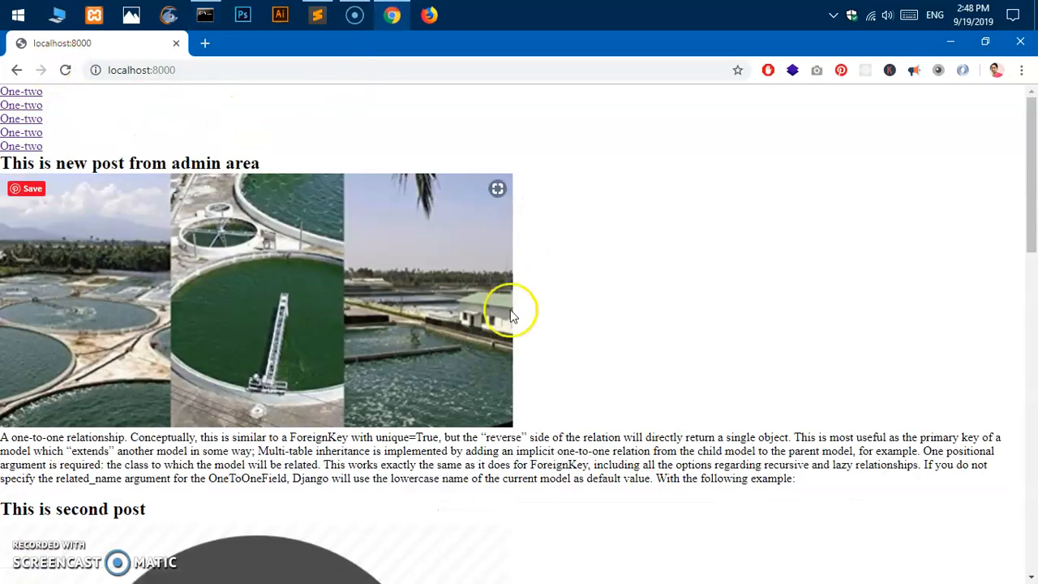
Step: Scroll the reloaded localhost page to see post images, then return to the editor
scroll("down", 3)
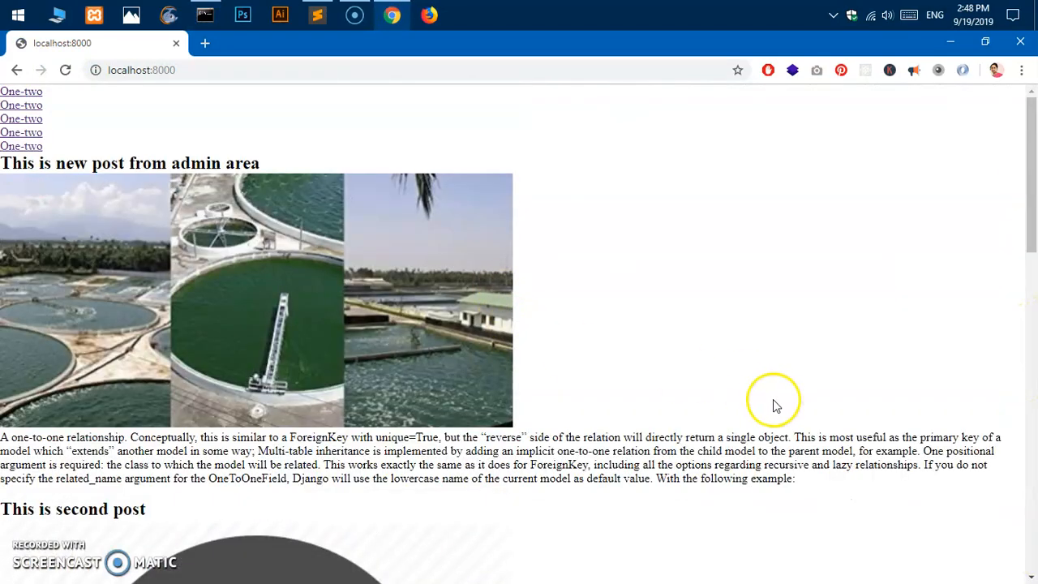
mouse_move(772, 406)
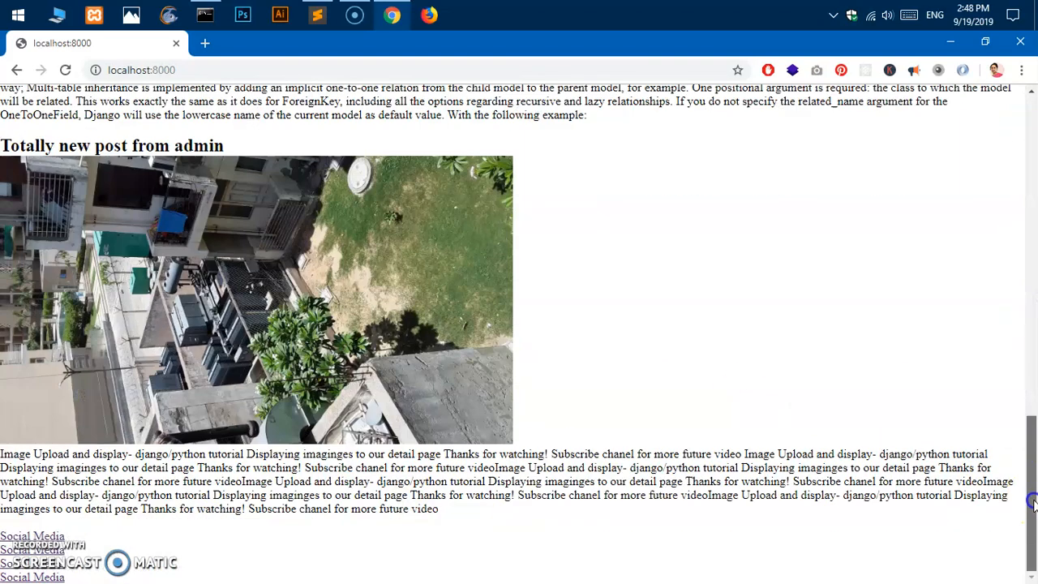
left_click(316, 14)
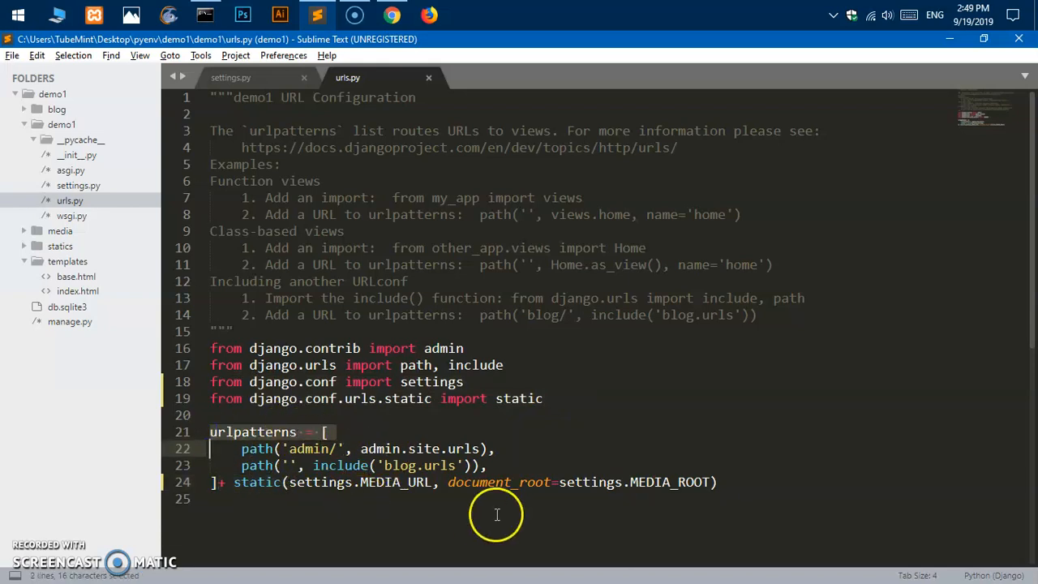
Step: Review MEDIA_ROOT in settings.py and the media route in urls.py
left_click(78, 185)
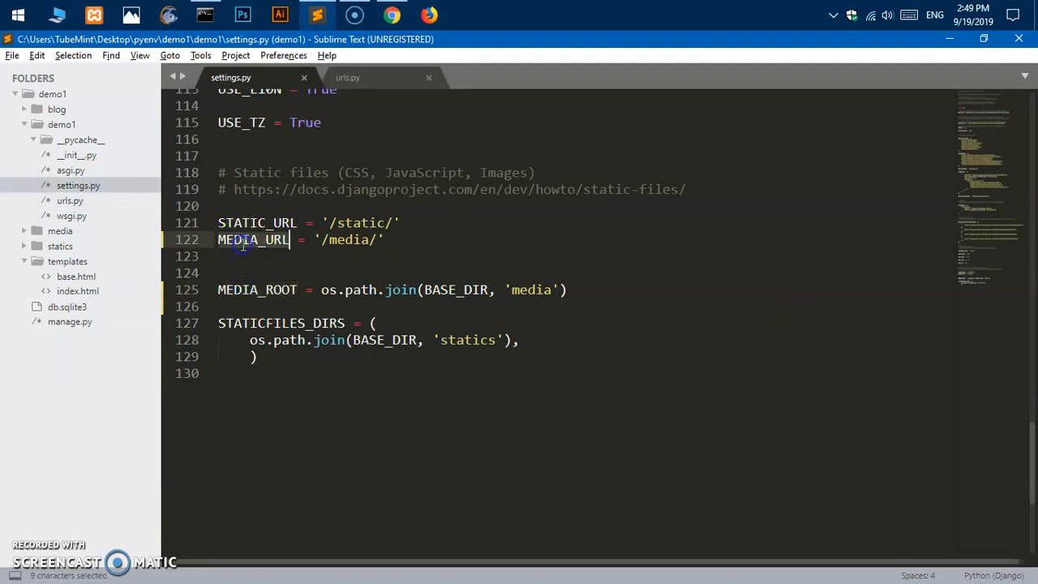
left_click(272, 289)
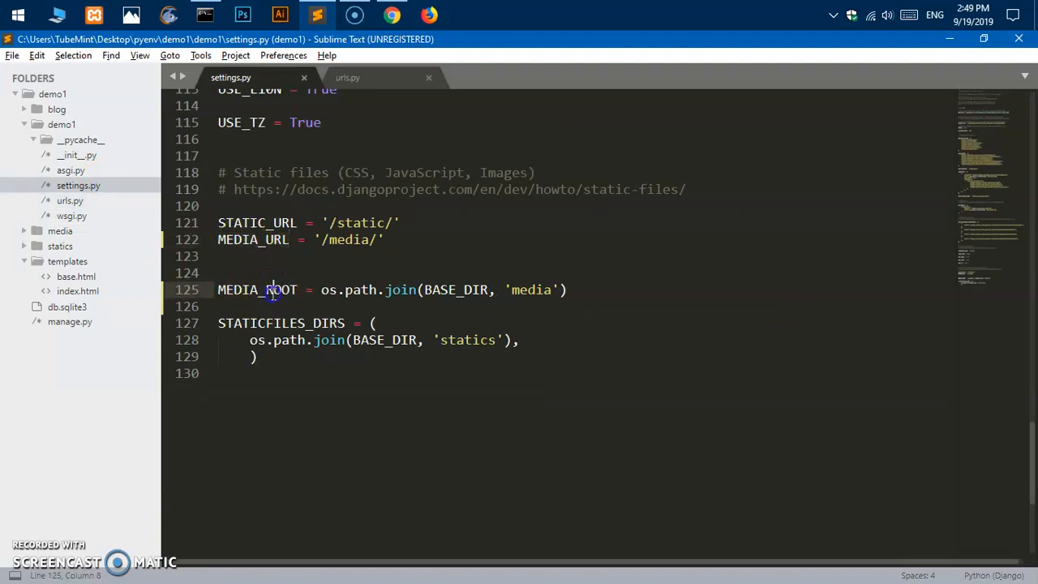
left_click(347, 78)
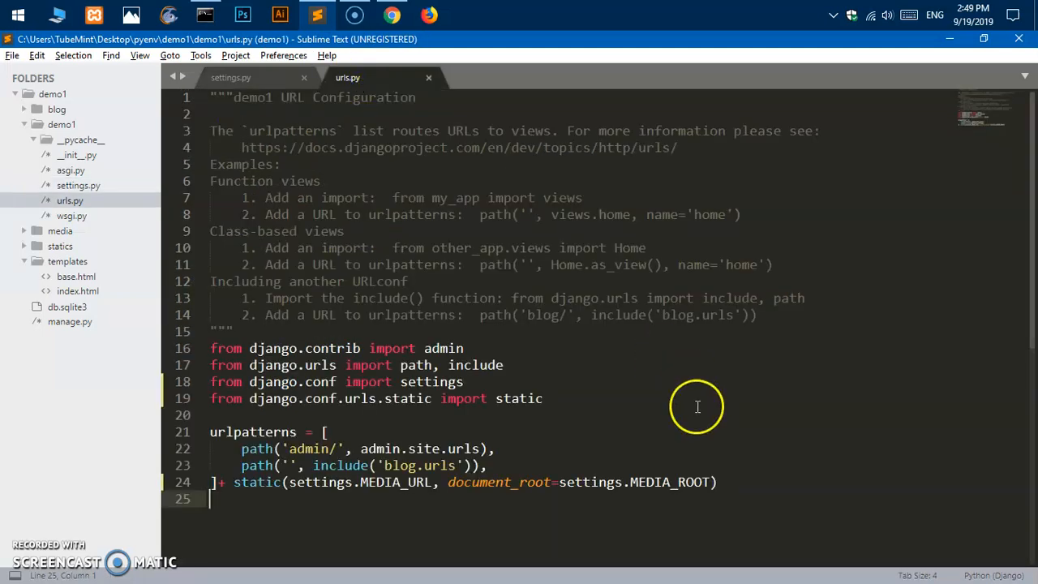
mouse_move(753, 488)
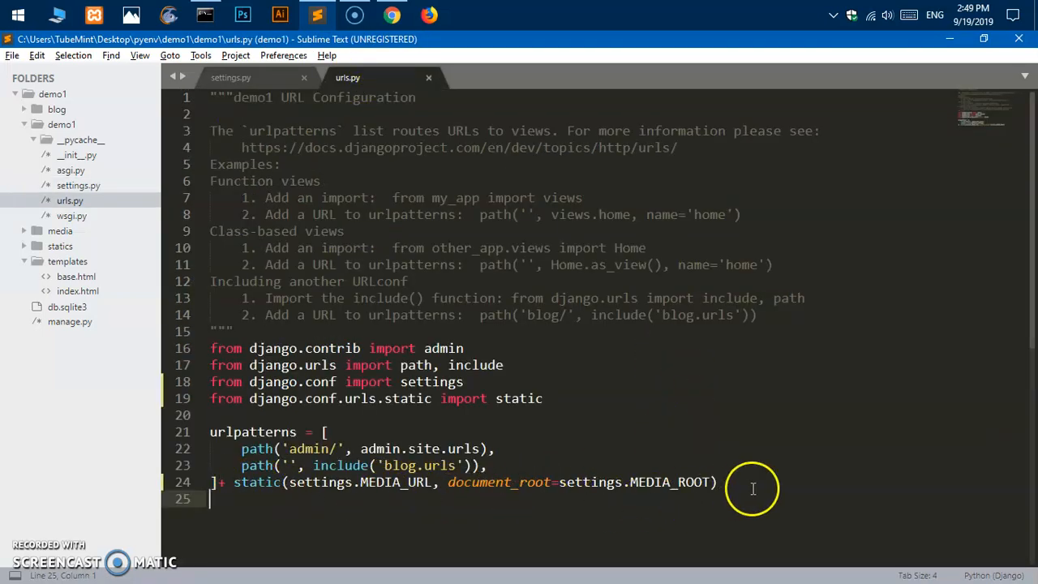
left_click(231, 78)
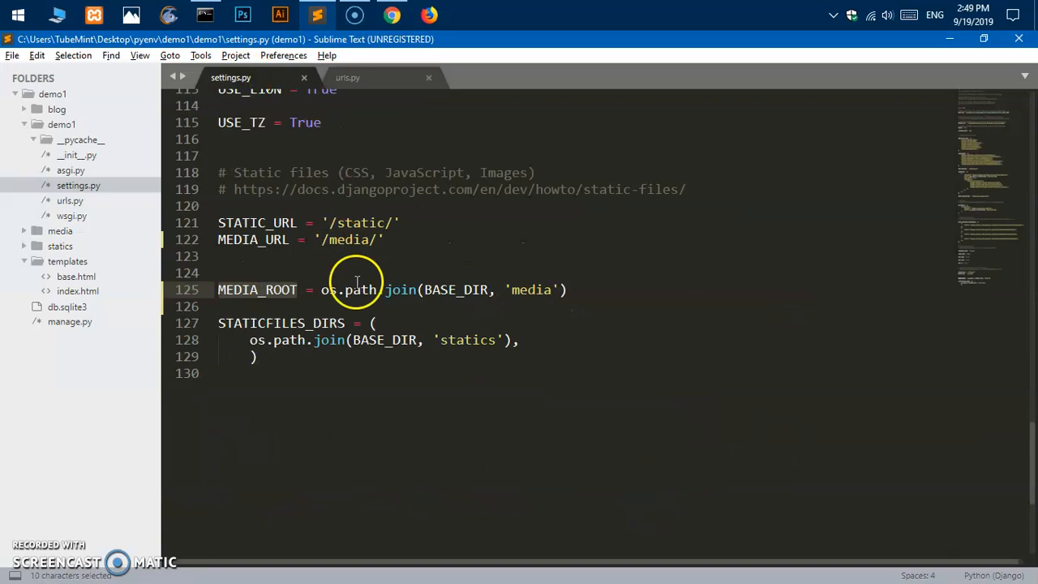
Step: Open templates/index.html, highlight url in post.thumbnail.url, and switch to Chrome
left_click(78, 292)
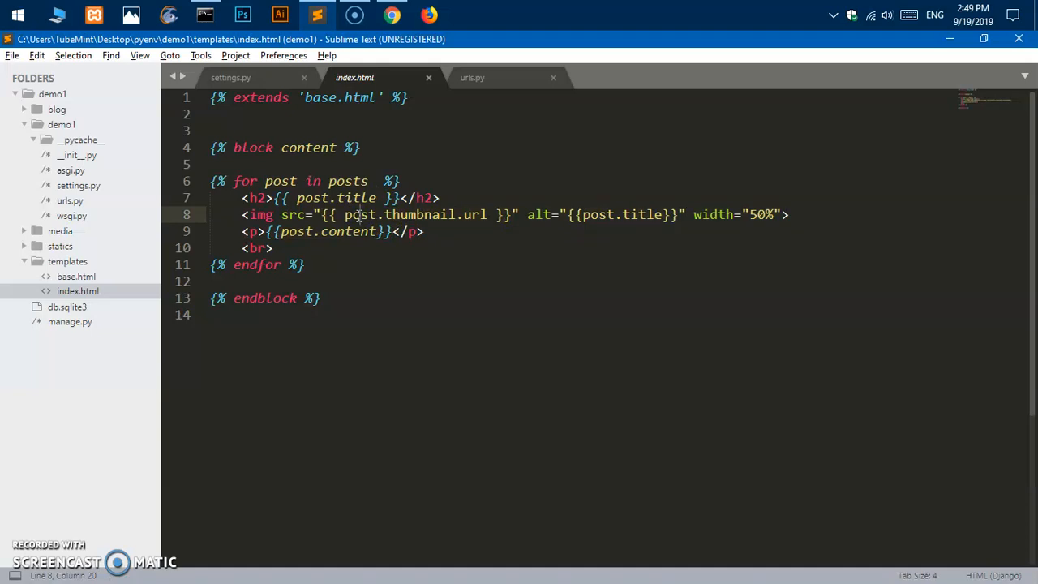
double_click(474, 214)
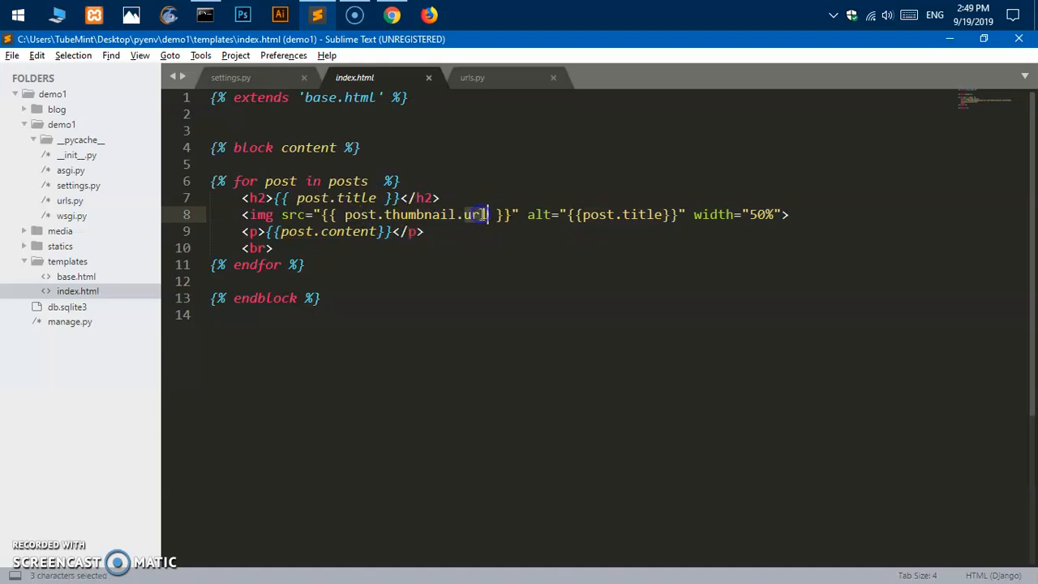
left_click(391, 14)
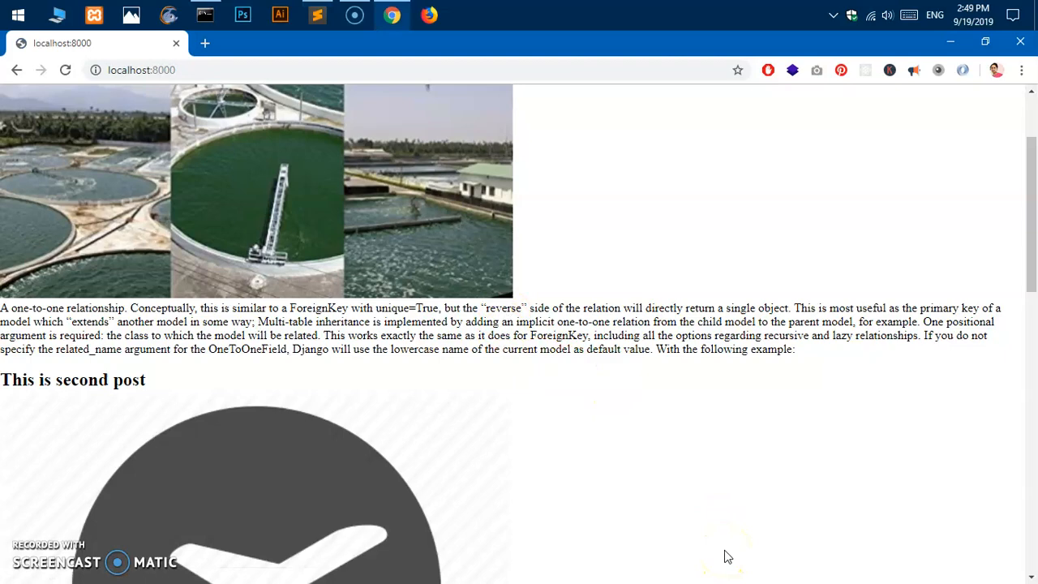
mouse_move(1030, 225)
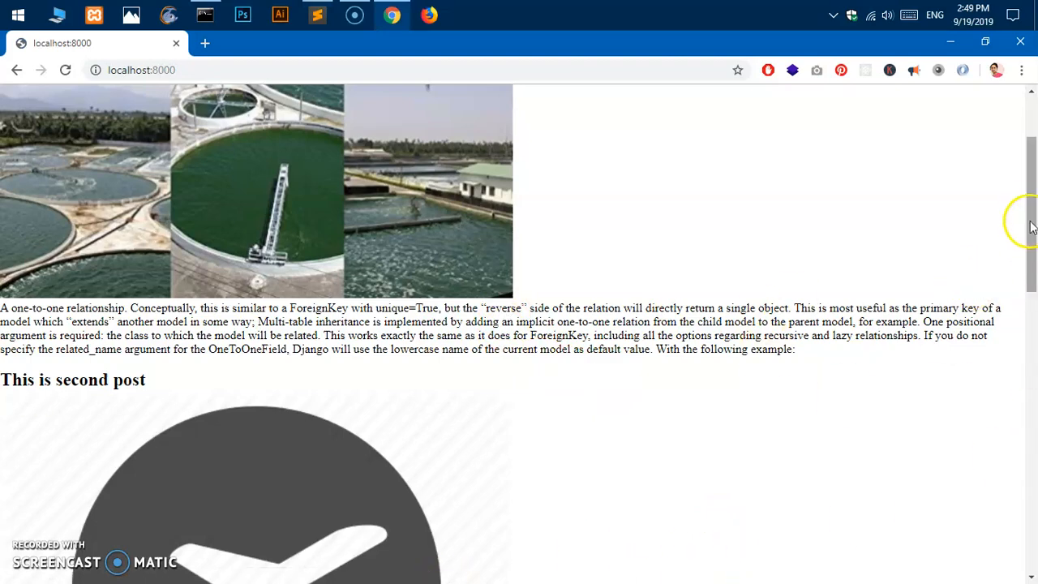
Step: Scroll down to the 'Totally new post from admin' image on localhost
scroll("down", 3)
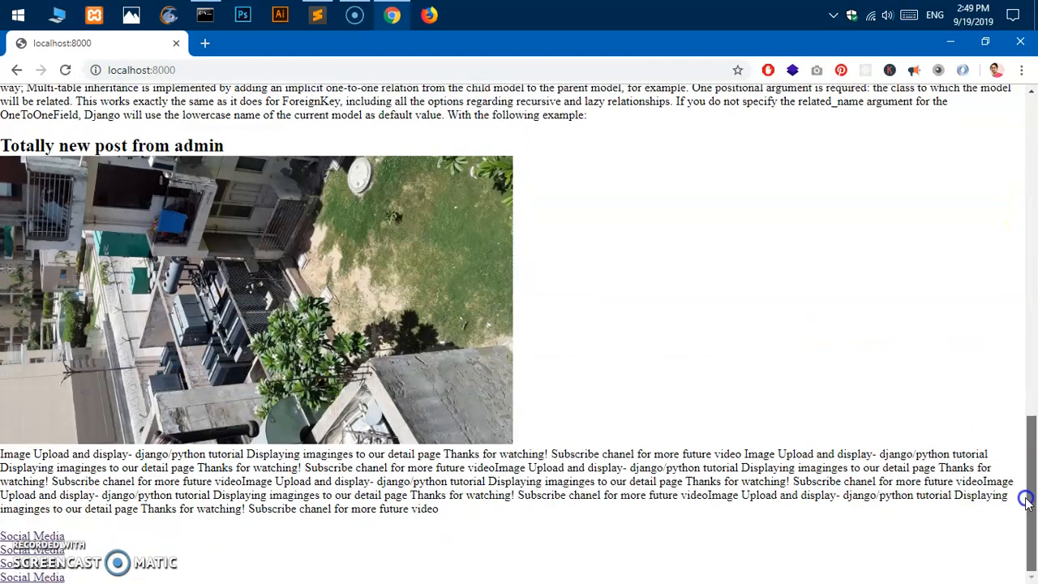